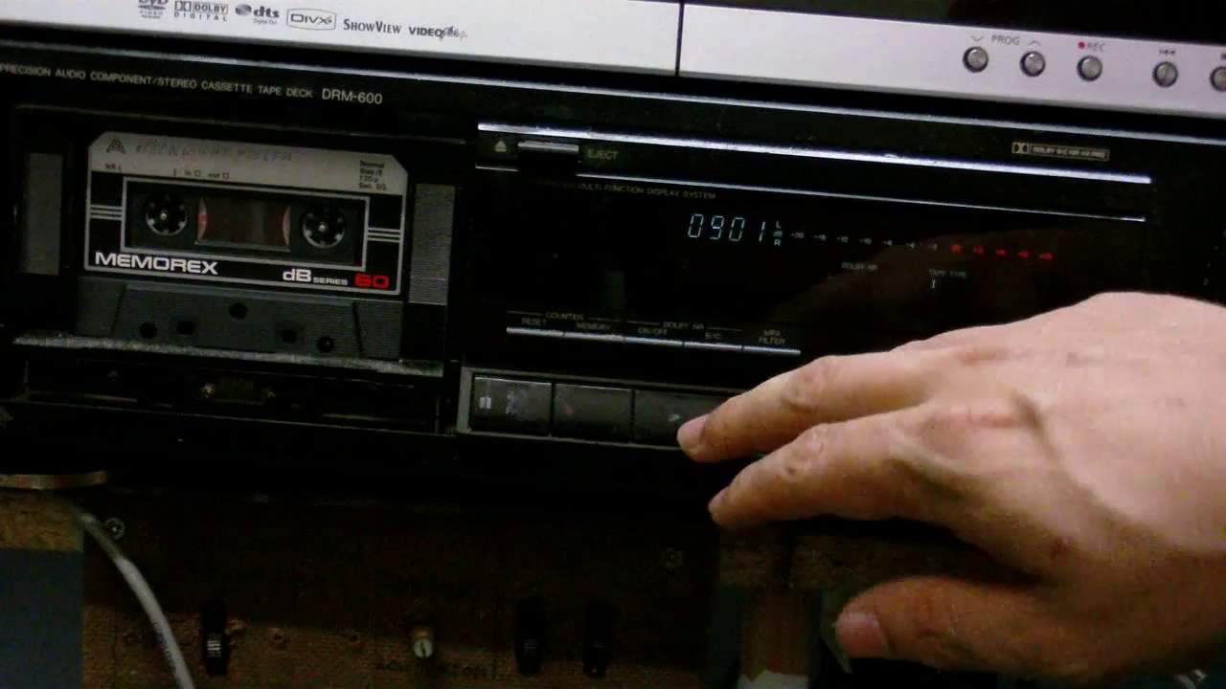
pyautogui.click(680, 403)
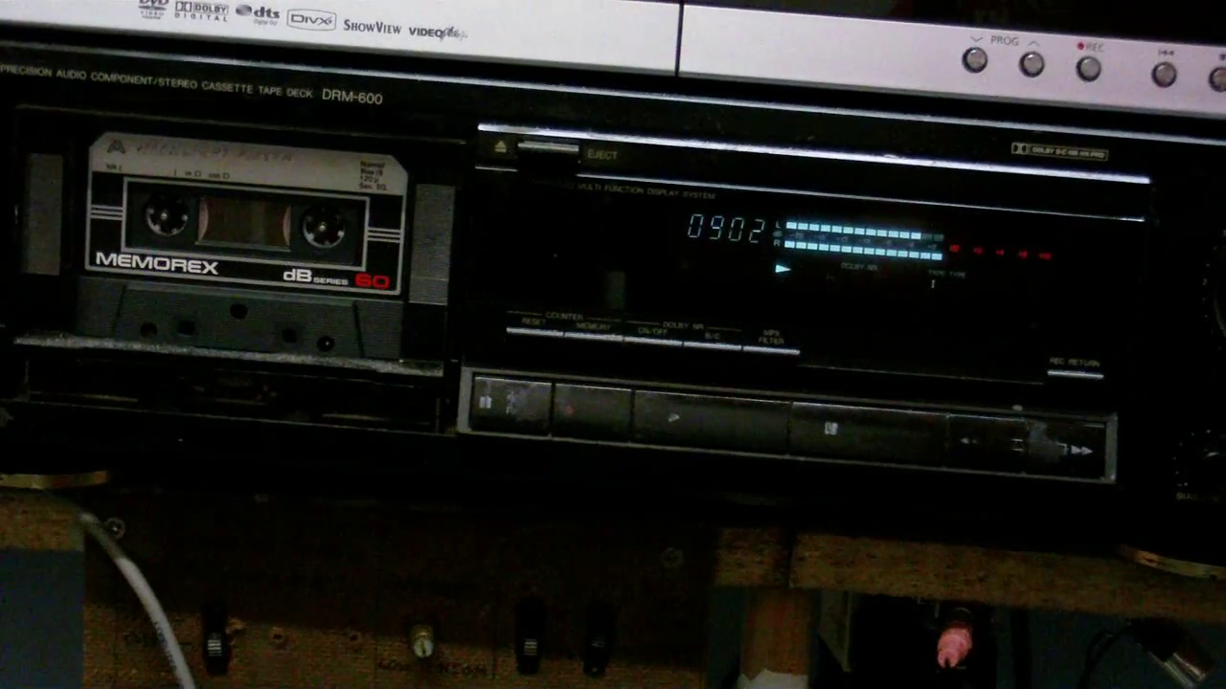